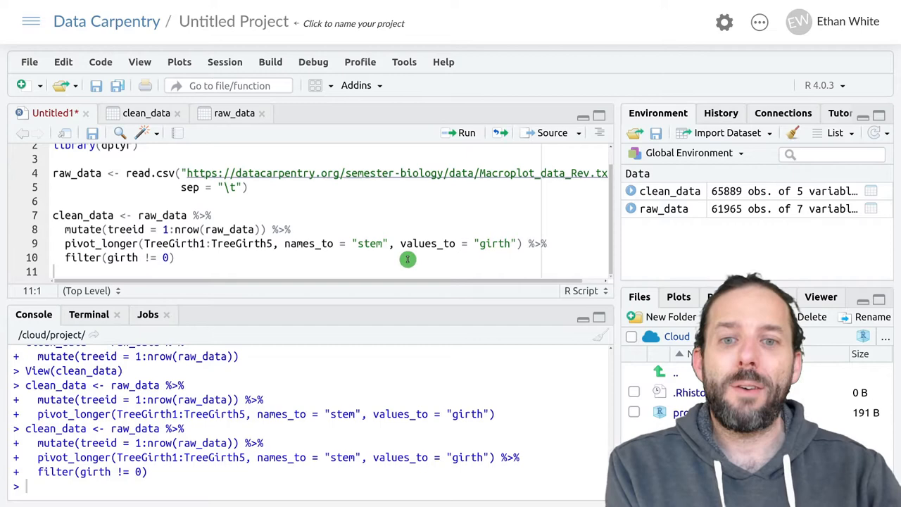
View raw_data, then clean_data whose stem column holds labels like TreeGirth1.
{"action": "left_click", "coordinate": [234, 113]}
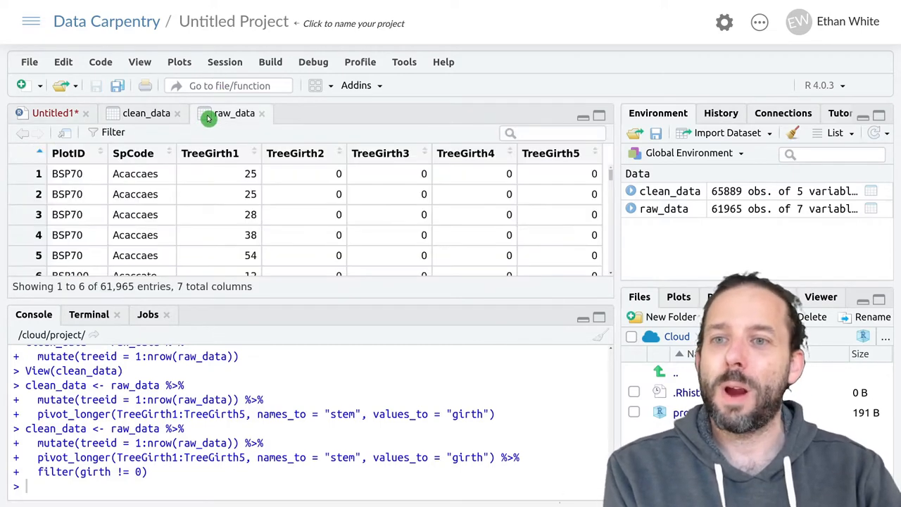
{"action": "mouse_move", "coordinate": [202, 269]}
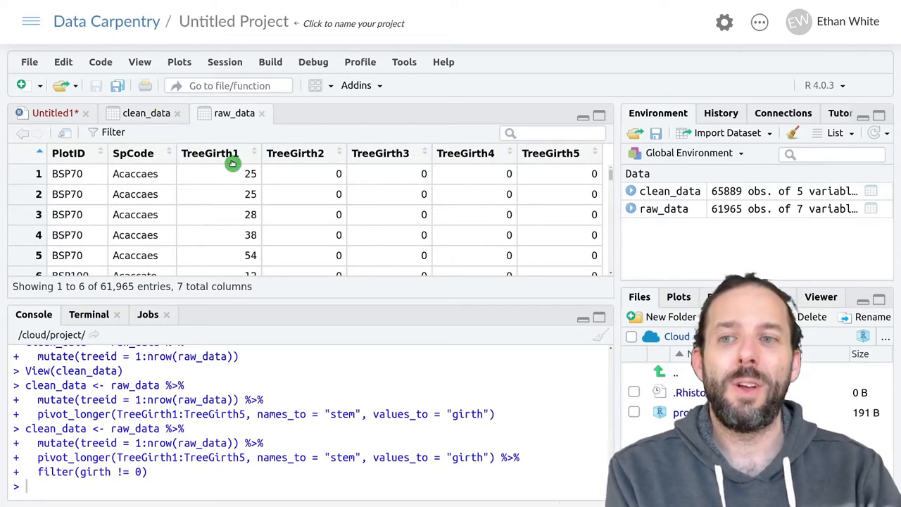
{"action": "left_click", "coordinate": [146, 112]}
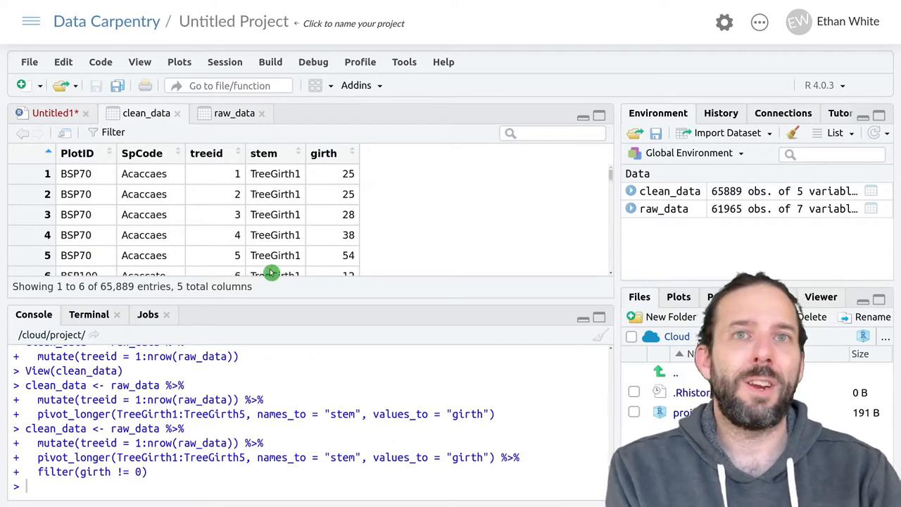
{"action": "mouse_move", "coordinate": [325, 211]}
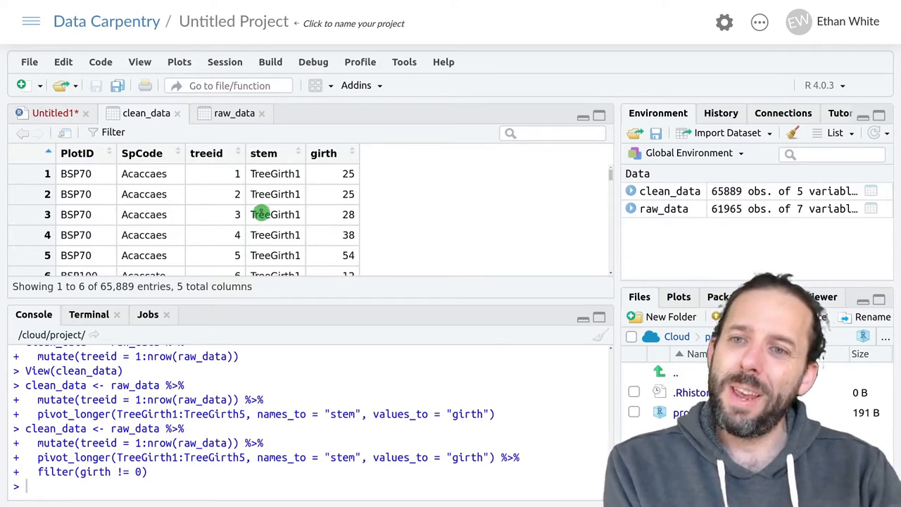
{"action": "mouse_move", "coordinate": [290, 174]}
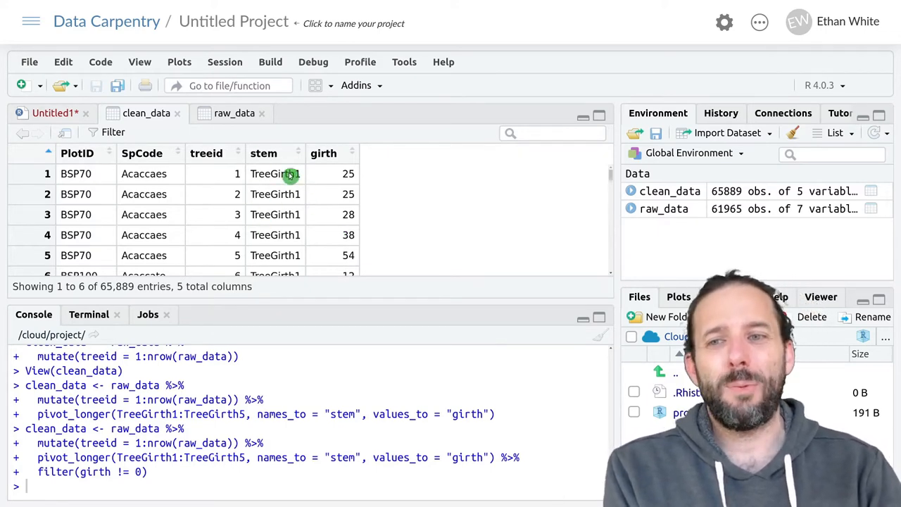
{"action": "mouse_move", "coordinate": [287, 206]}
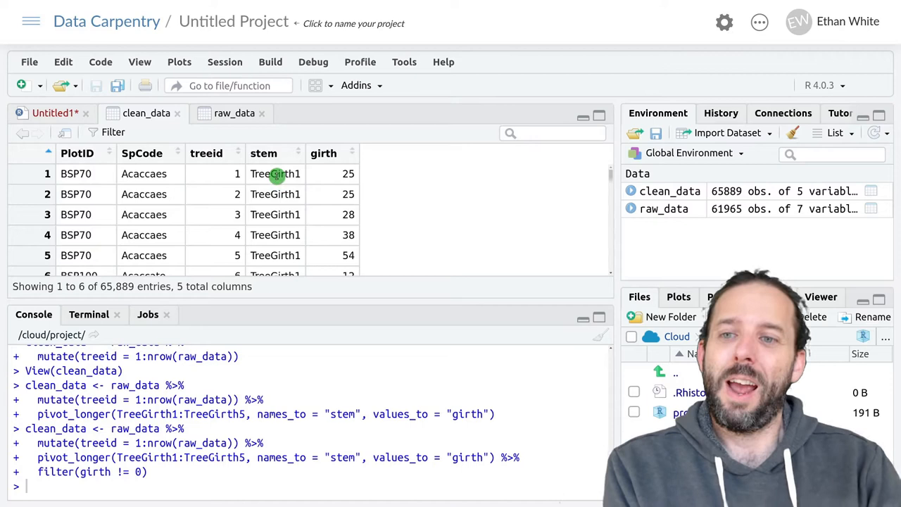
{"action": "mouse_move", "coordinate": [296, 175]}
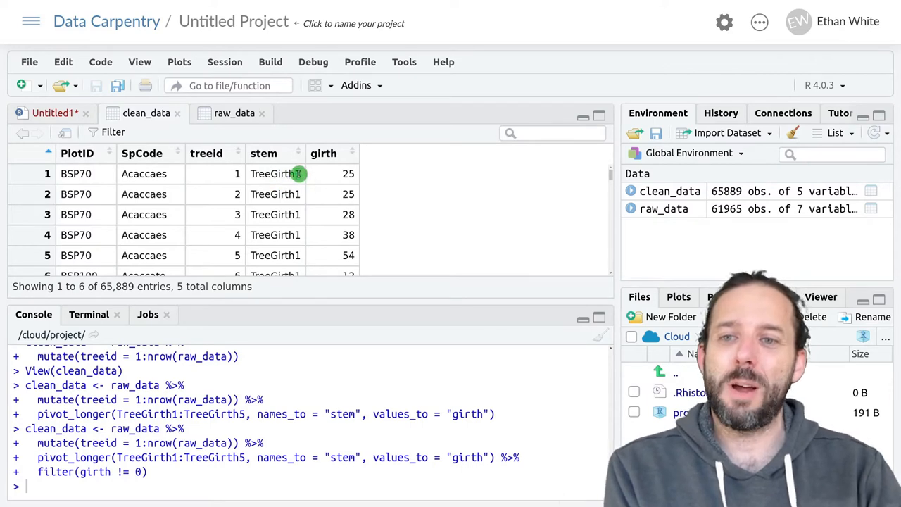
{"action": "mouse_move", "coordinate": [287, 231]}
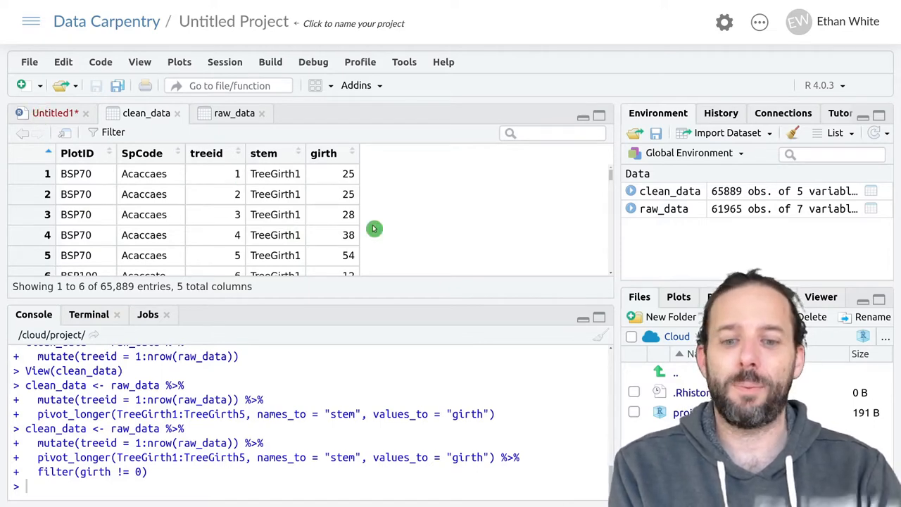
Chain a new extract() call onto the pipeline after filter(girth != 0) with %>%.
{"action": "left_click", "coordinate": [55, 113]}
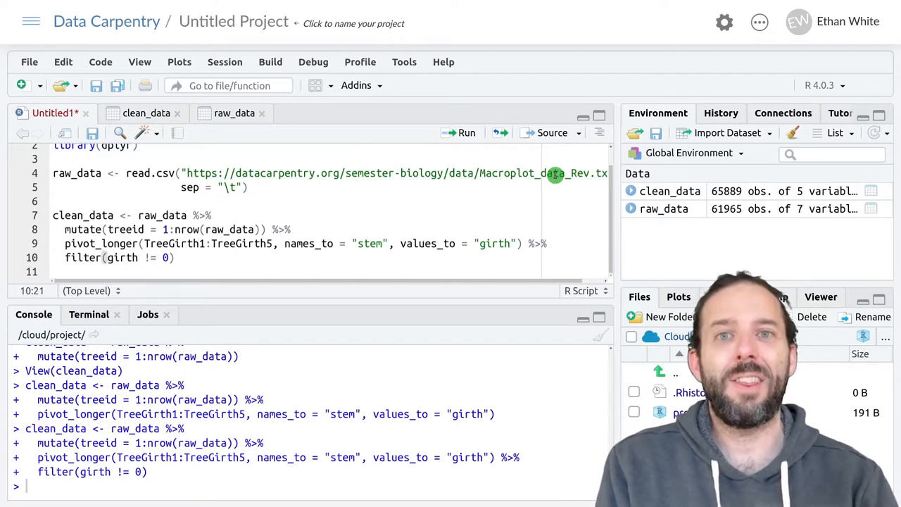
{"action": "type", "text": "%>%"}
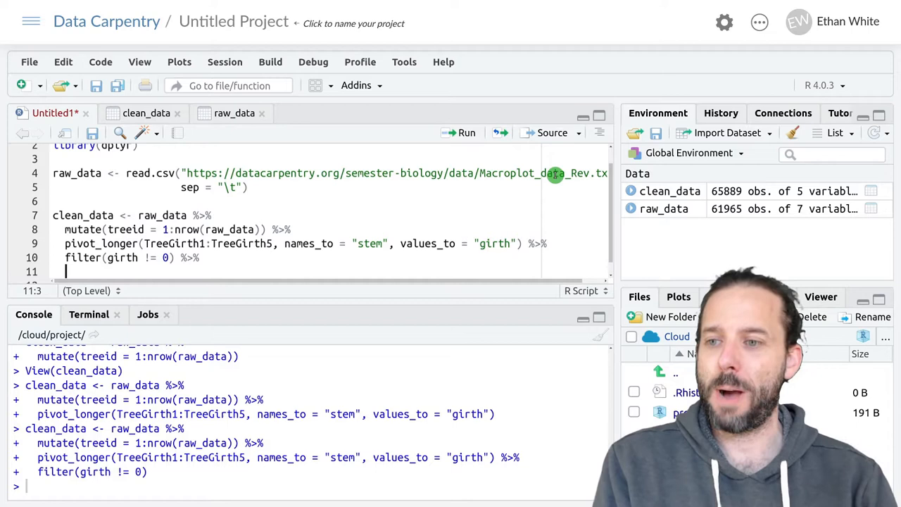
{"action": "type", "text": "ext"}
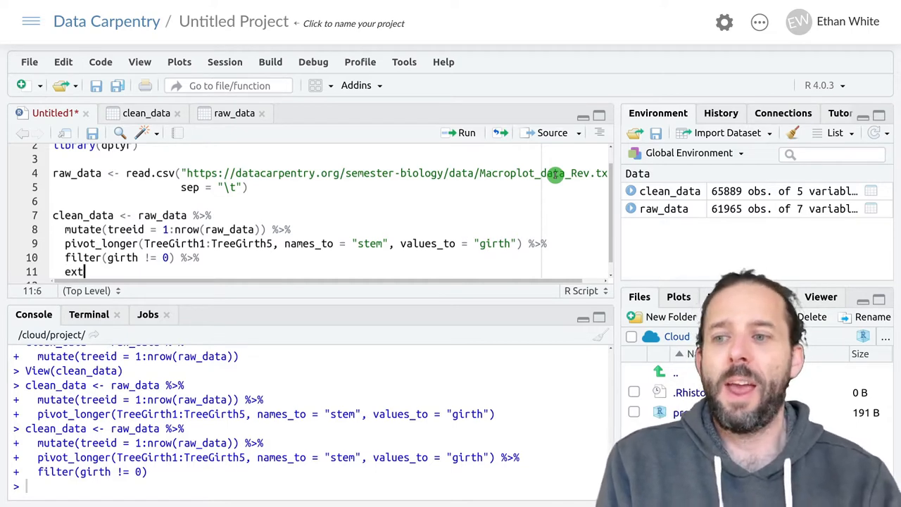
{"action": "type", "text": "ract()"}
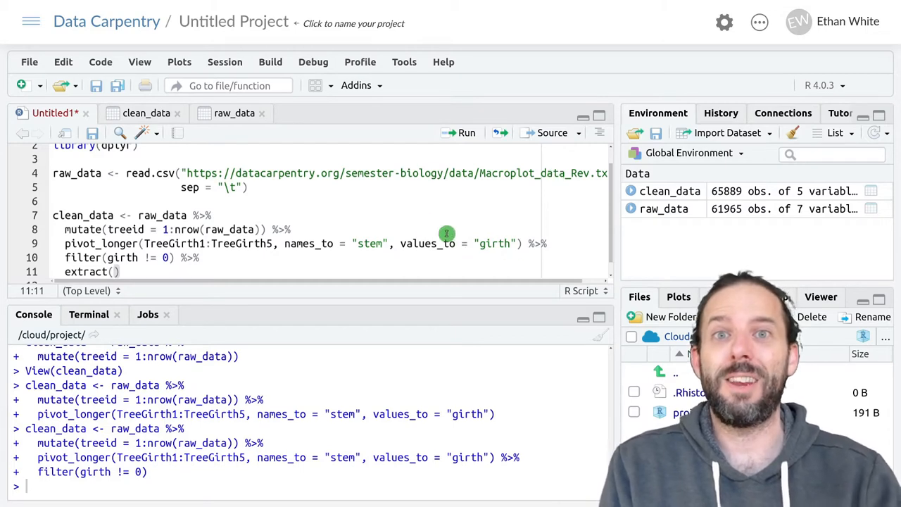
{"action": "mouse_move", "coordinate": [203, 267]}
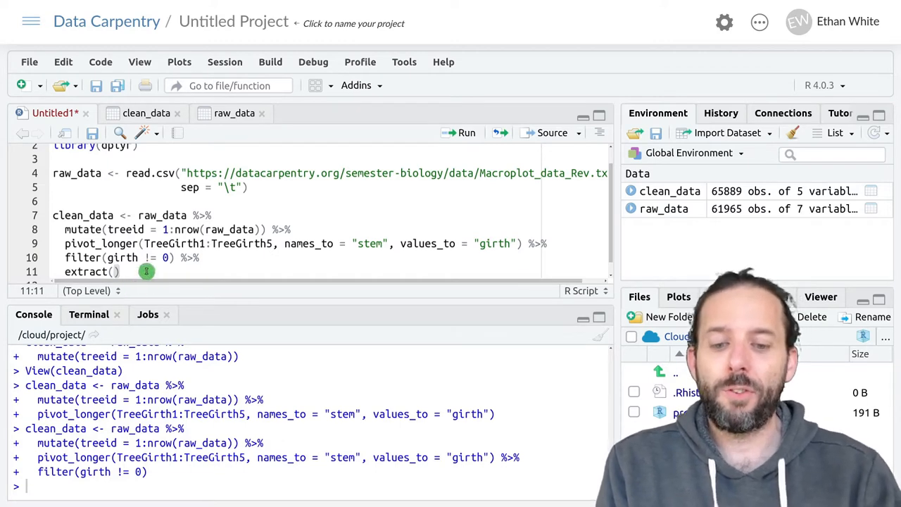
{"action": "mouse_move", "coordinate": [256, 269]}
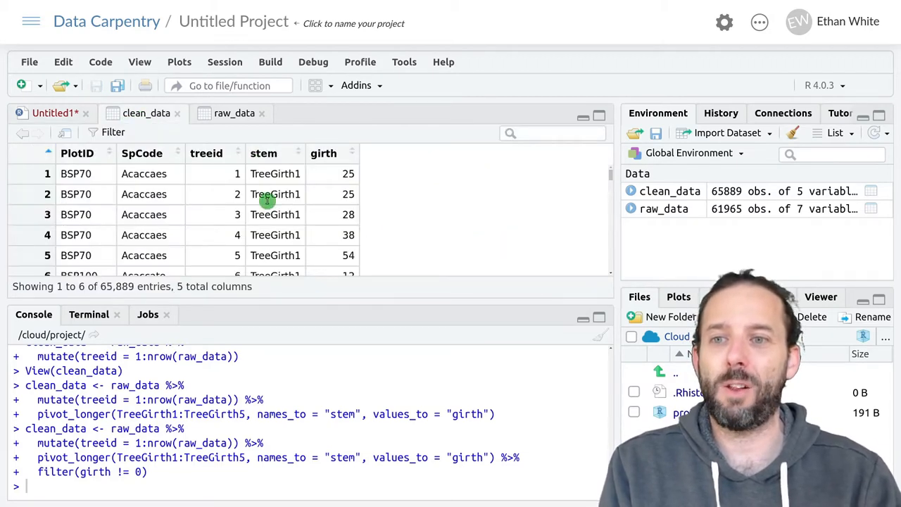
Fill extract() with the stem source column and a 'stem' output column.
{"action": "left_click", "coordinate": [54, 113]}
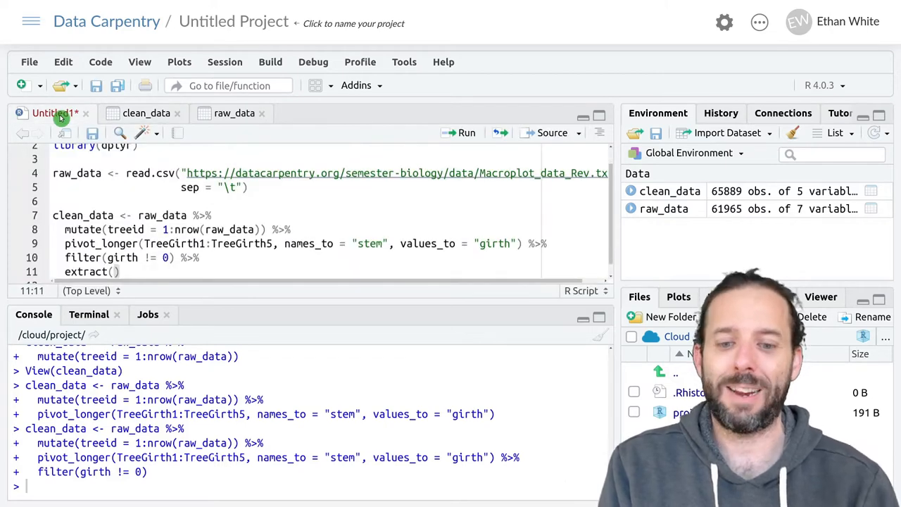
{"action": "type", "text": "stem,"}
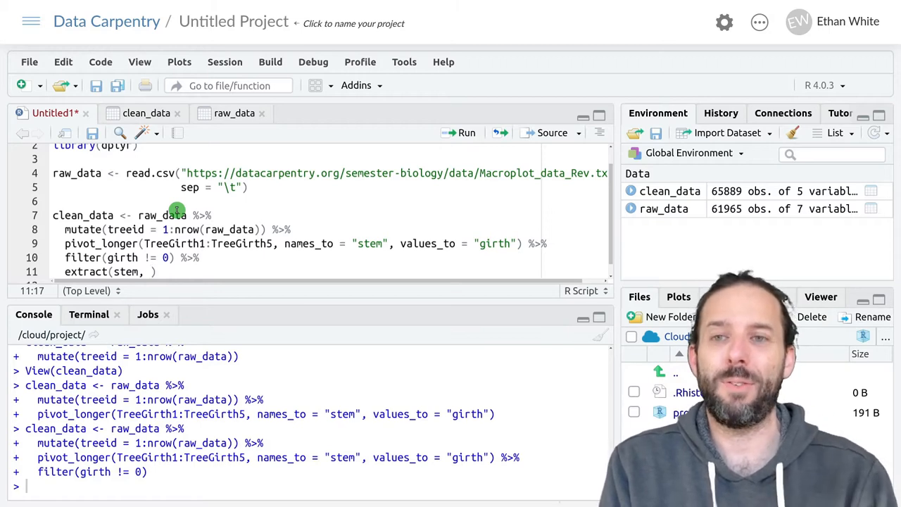
{"action": "type", "text": "'stem',"}
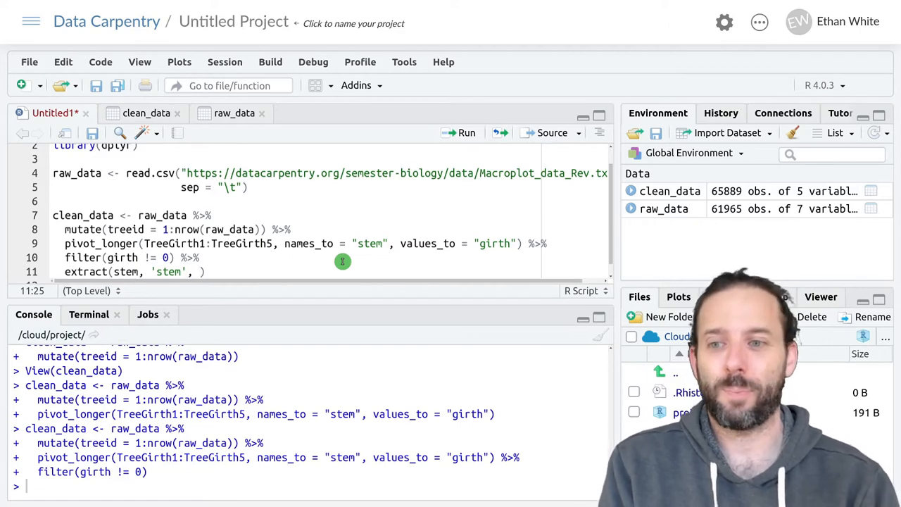
Start the pattern as 'TreeGirth' and check the stem values in clean_data.
{"action": "type", "text": "''"}
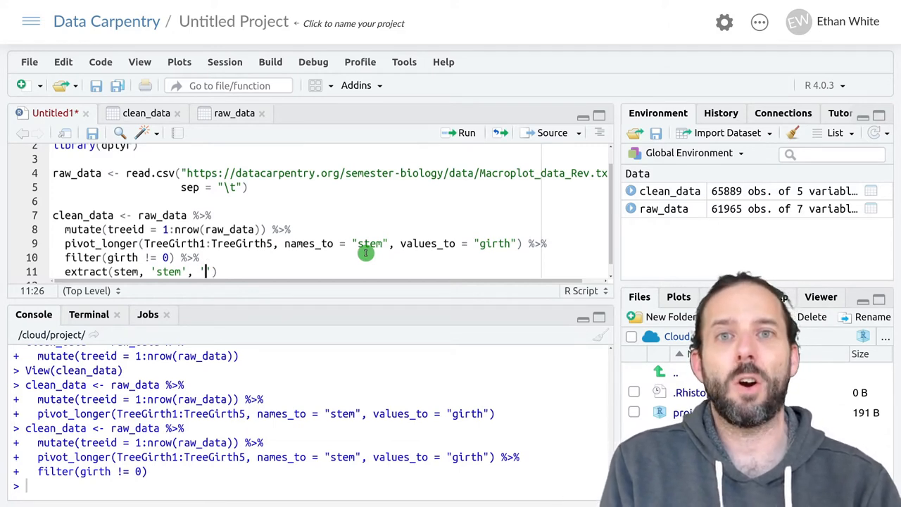
{"action": "type", "text": "Tr"}
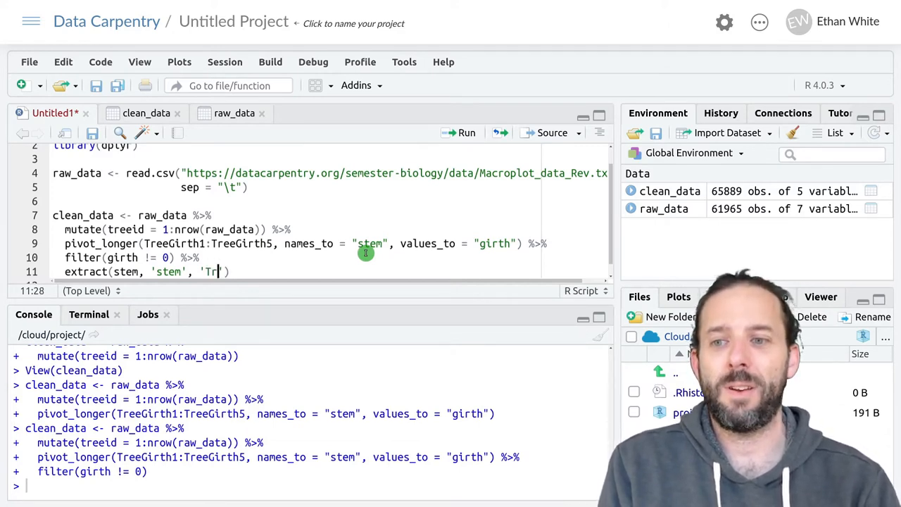
{"action": "type", "text": "eeGirth"}
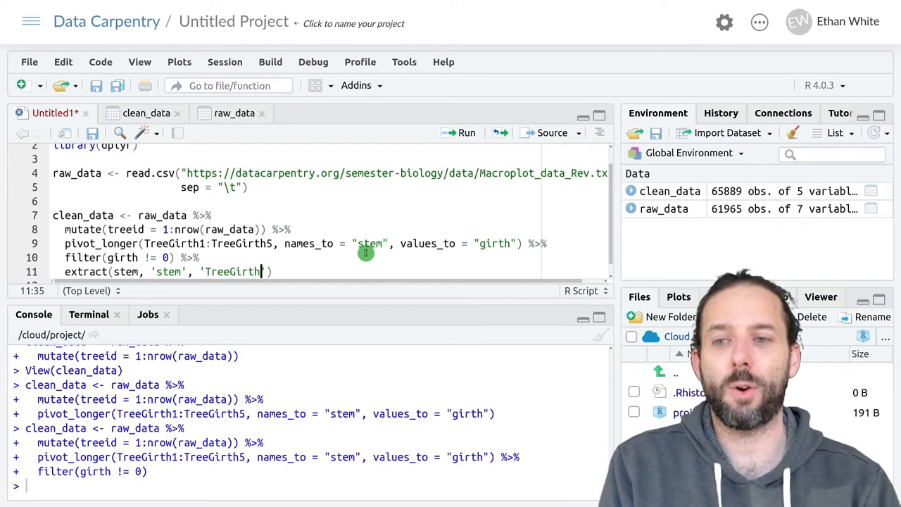
{"action": "left_click", "coordinate": [146, 113]}
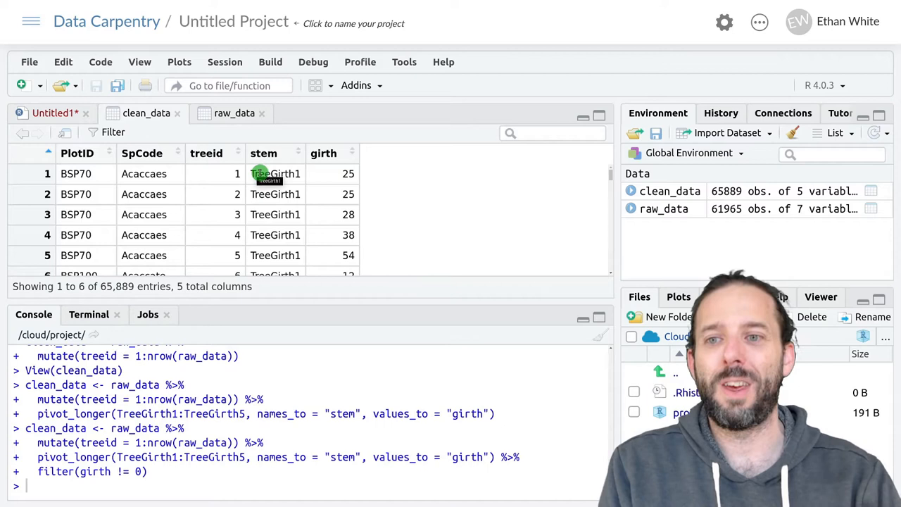
{"action": "mouse_move", "coordinate": [287, 184]}
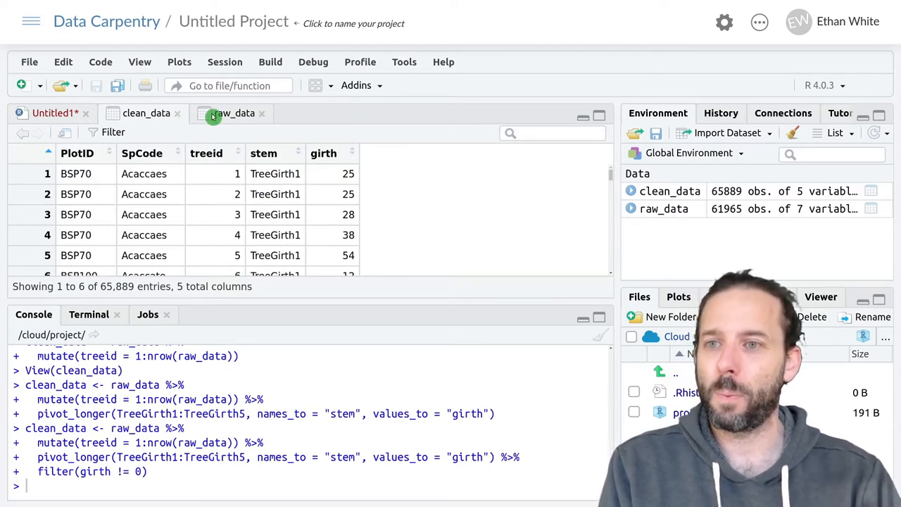
{"action": "mouse_move", "coordinate": [295, 224]}
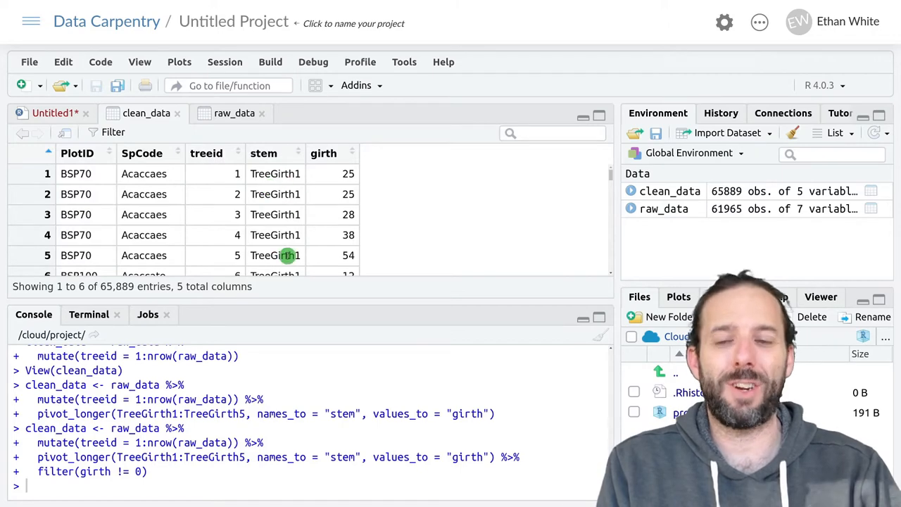
Refine the pattern to 'TreeGirth(.)' so the captured group is the stem number.
{"action": "left_click", "coordinate": [53, 113]}
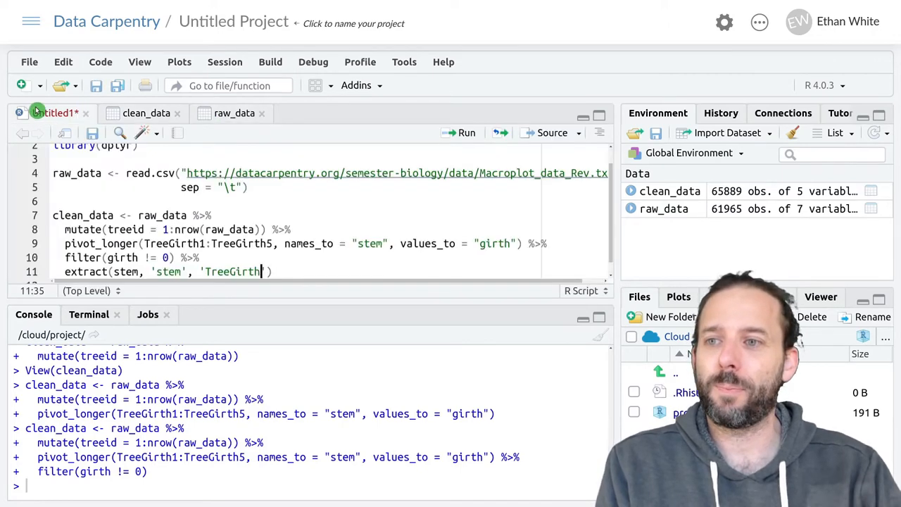
{"action": "type", "text": ".["}
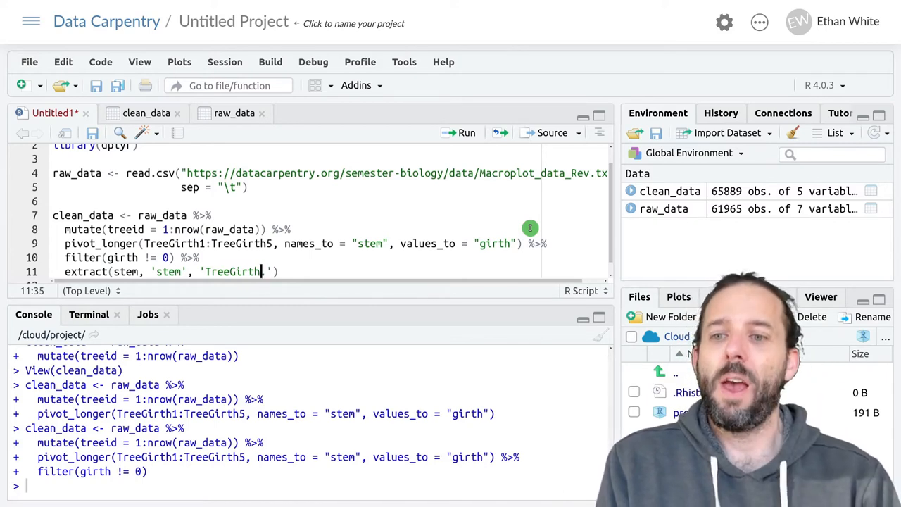
{"action": "type", "text": "."}
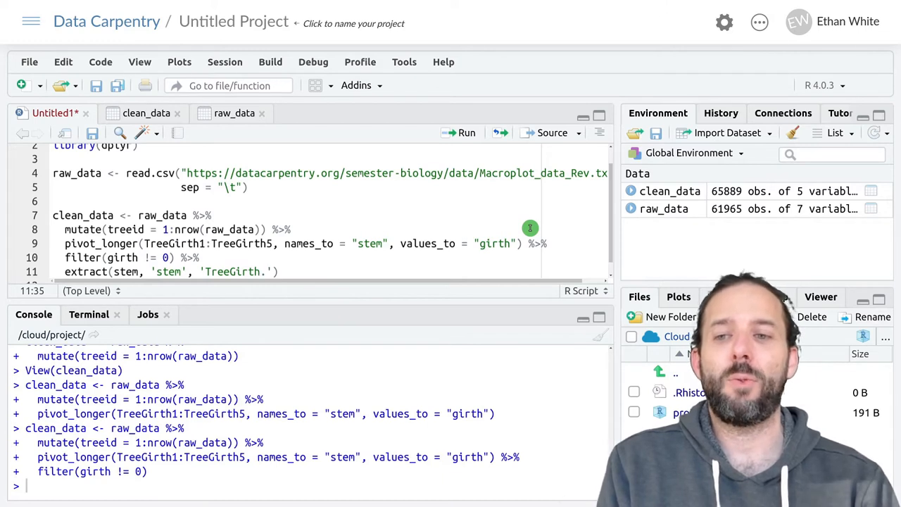
{"action": "type", "text": "(.)"}
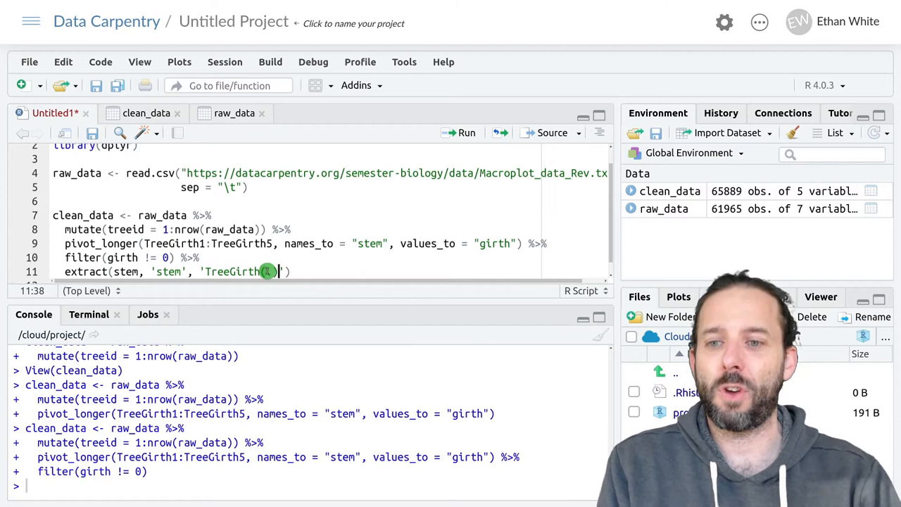
{"action": "type", "text": "."}
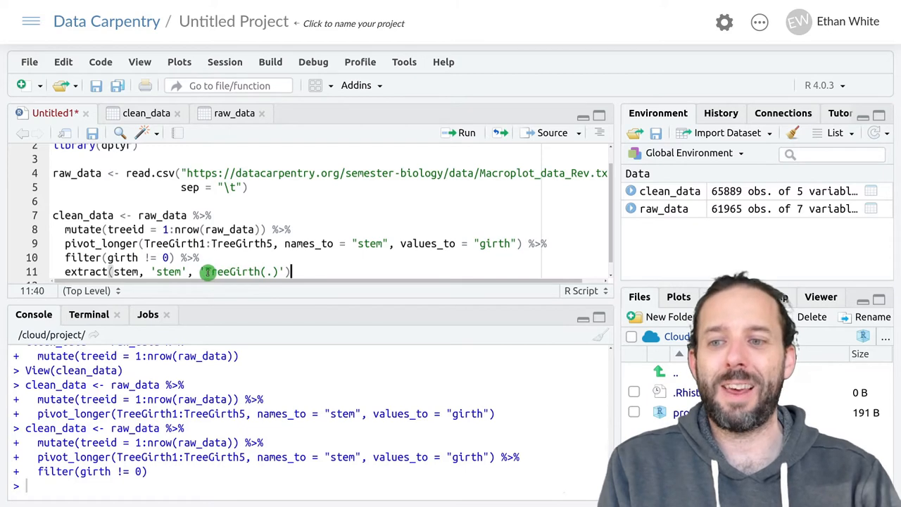
{"action": "double_click", "coordinate": [231, 271]}
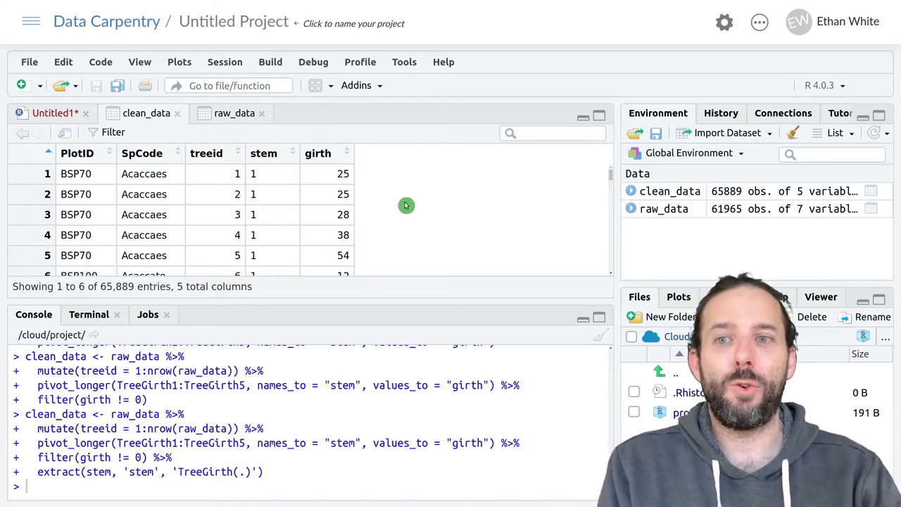
{"action": "mouse_move", "coordinate": [270, 161]}
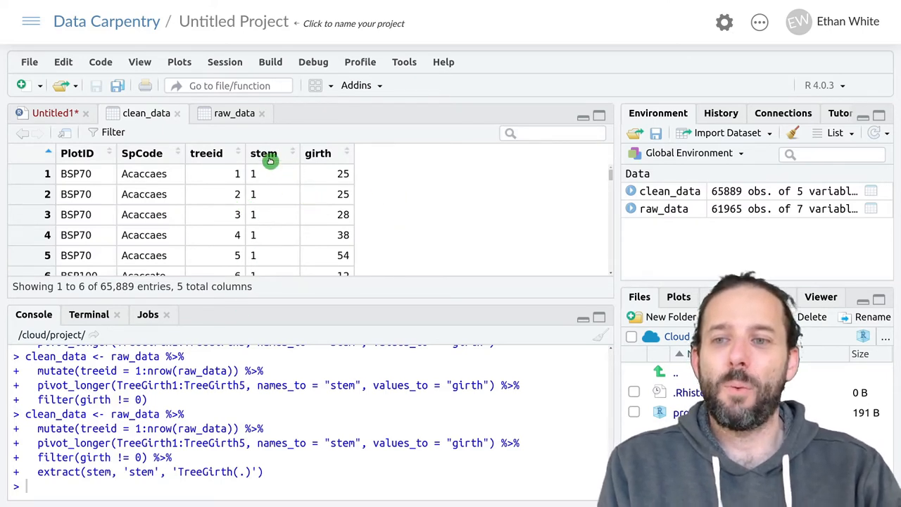
{"action": "mouse_move", "coordinate": [276, 202]}
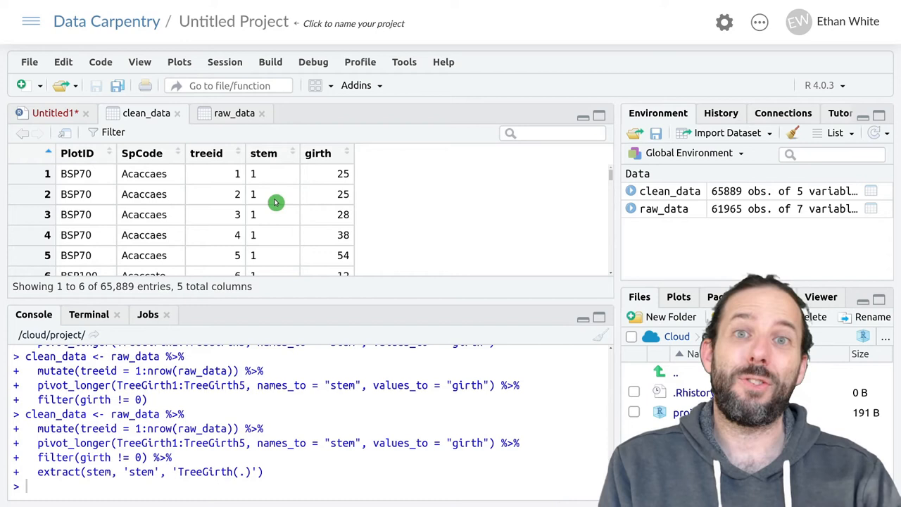
{"action": "mouse_move", "coordinate": [262, 255]}
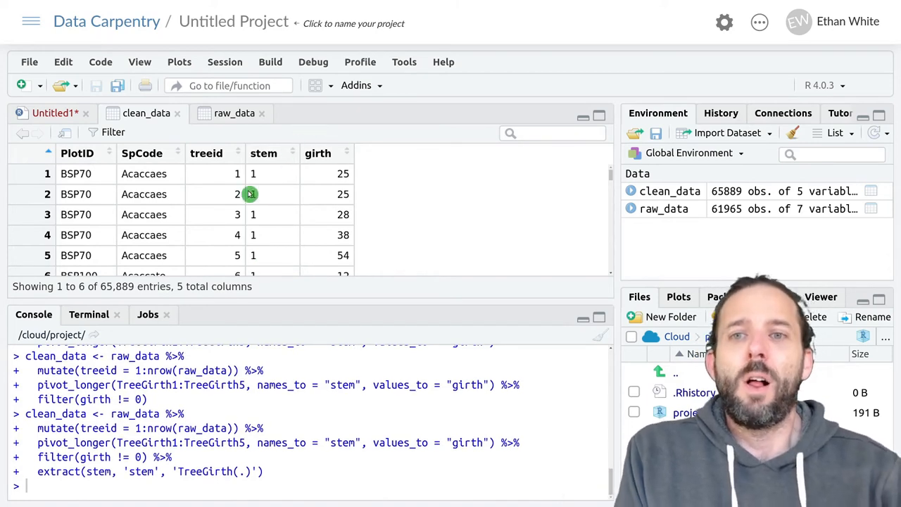
{"action": "mouse_move", "coordinate": [259, 168]}
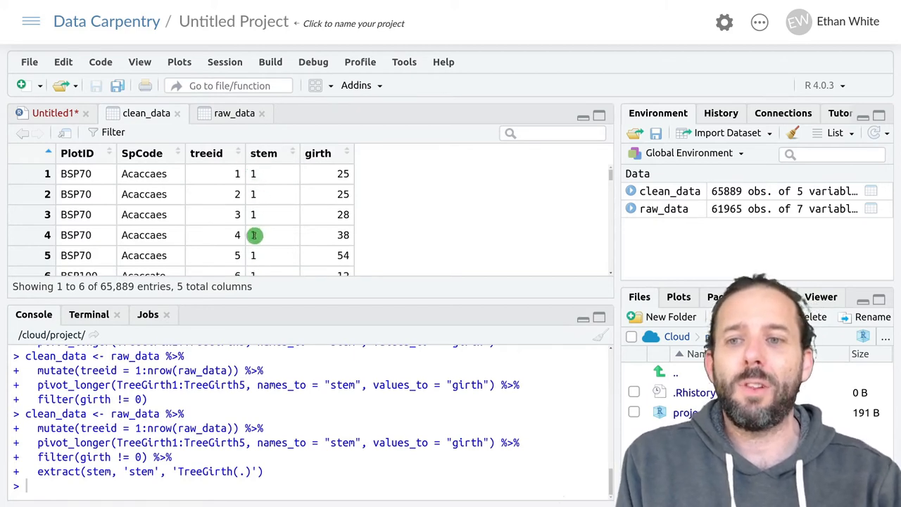
{"action": "mouse_move", "coordinate": [246, 203]}
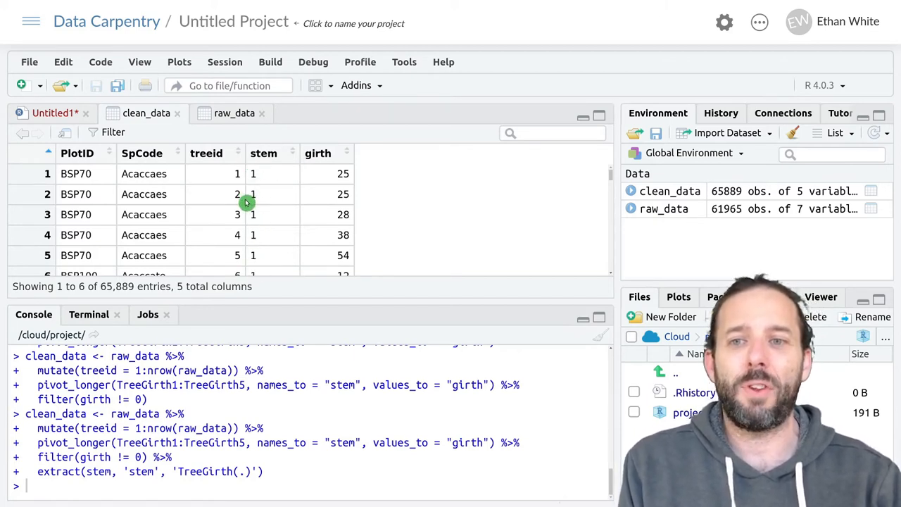
{"action": "mouse_move", "coordinate": [233, 159]}
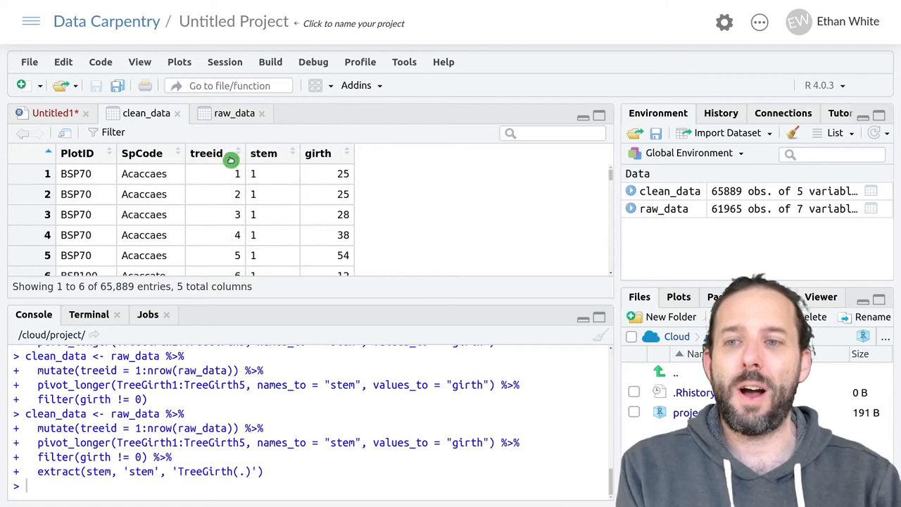
{"action": "mouse_move", "coordinate": [335, 199]}
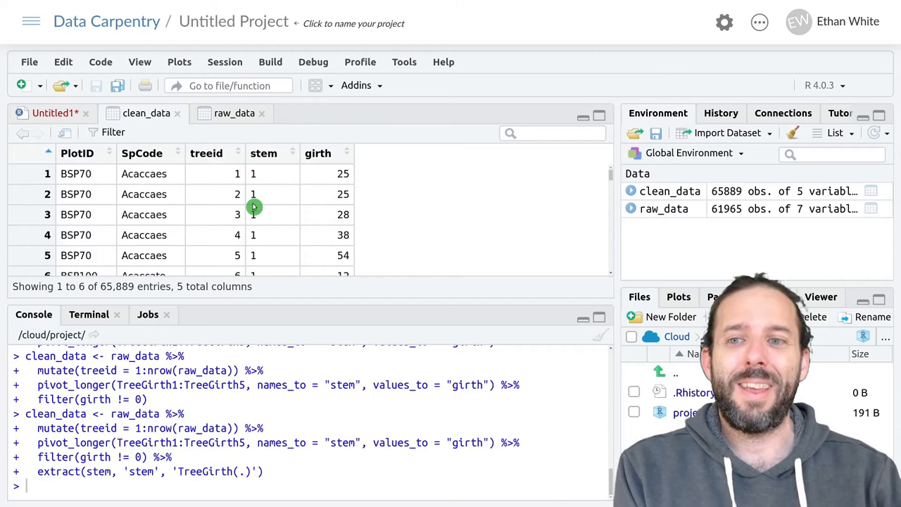
{"action": "mouse_move", "coordinate": [267, 234]}
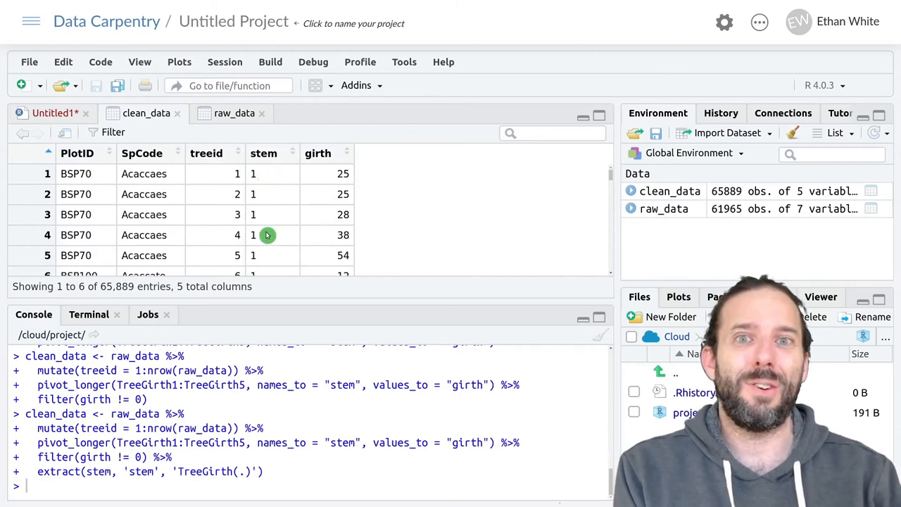
{"action": "mouse_move", "coordinate": [266, 220]}
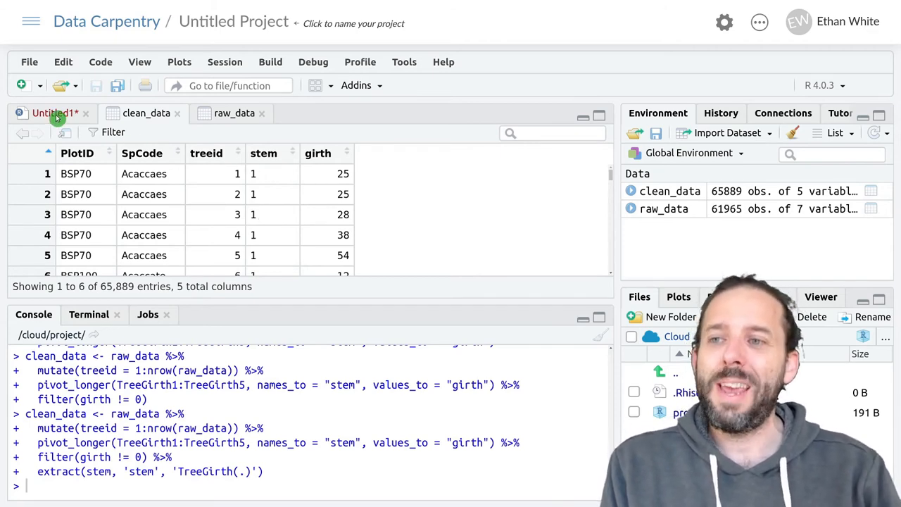
Add convert = TRUE to extract() and rerun the clean_data pipeline.
{"action": "left_click", "coordinate": [49, 113]}
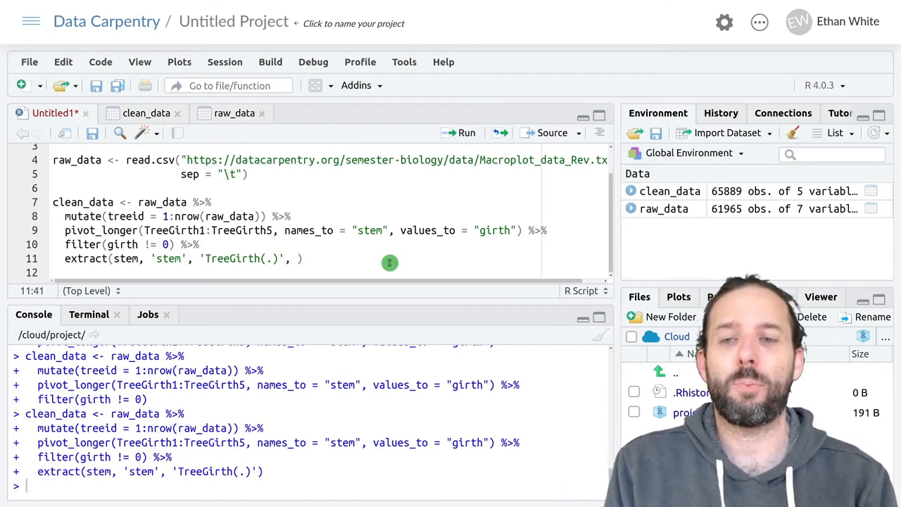
{"action": "type", "text": "convert = T"}
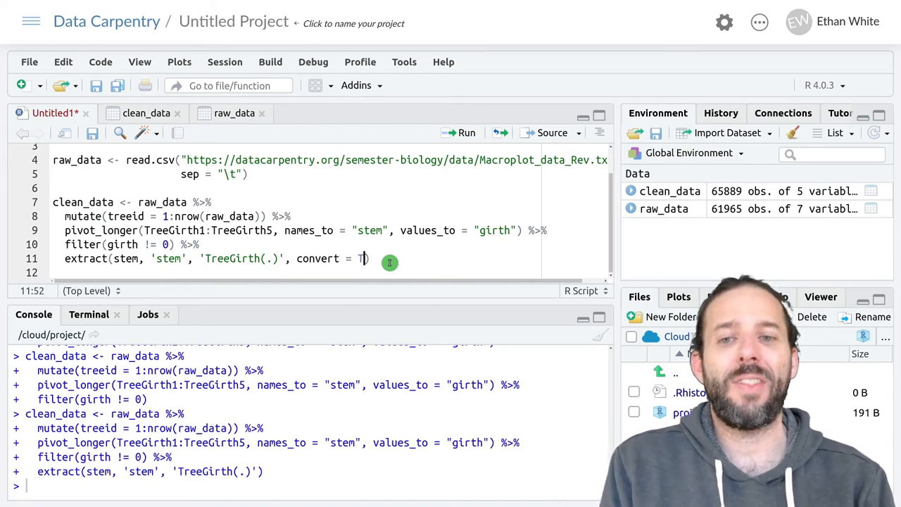
{"action": "type", "text": "RUE"}
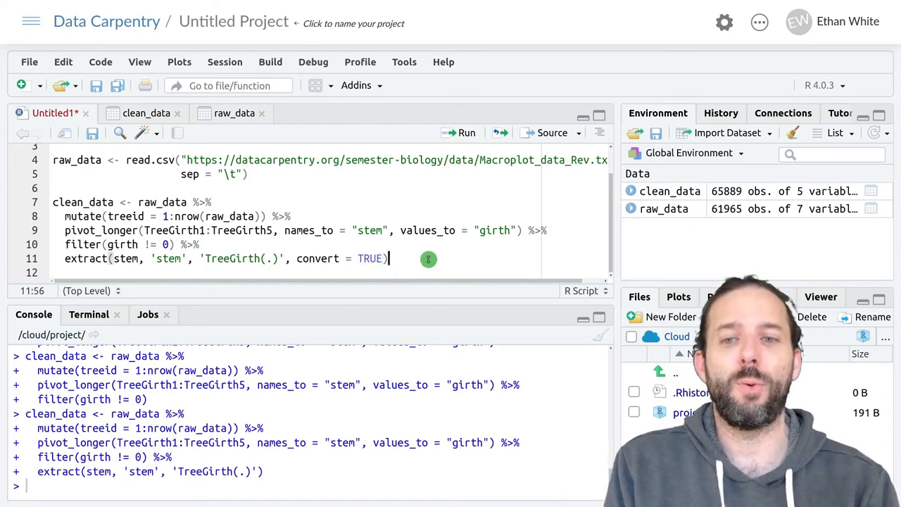
{"action": "key", "text": "Return"}
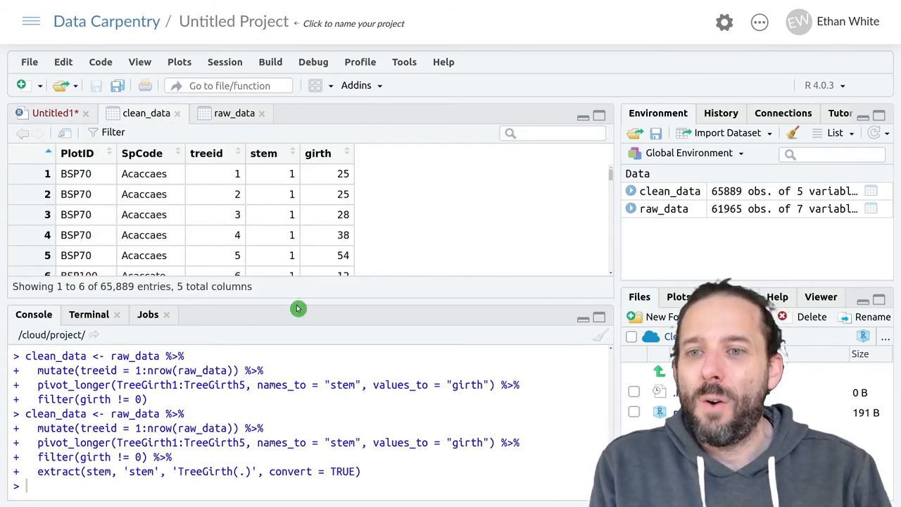
{"action": "mouse_move", "coordinate": [295, 227]}
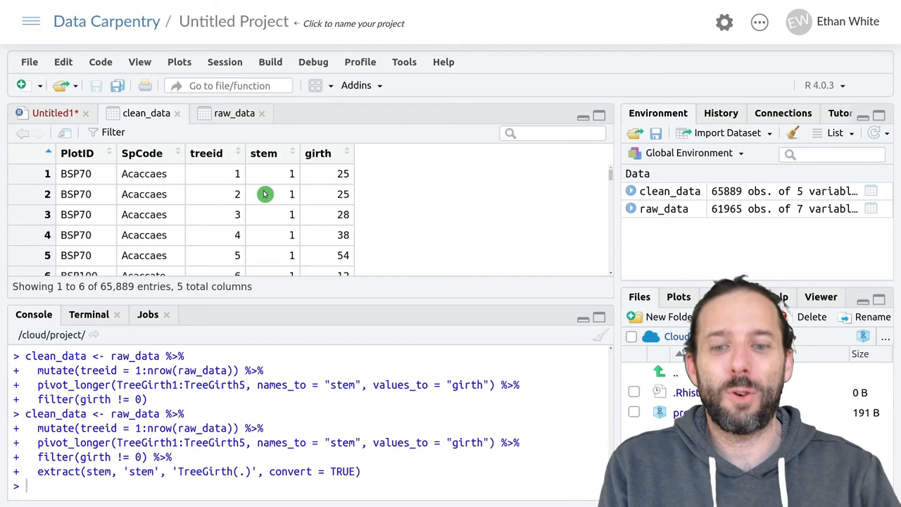
View clean_data with its stem column now showing numeric values.
{"action": "left_click", "coordinate": [234, 112]}
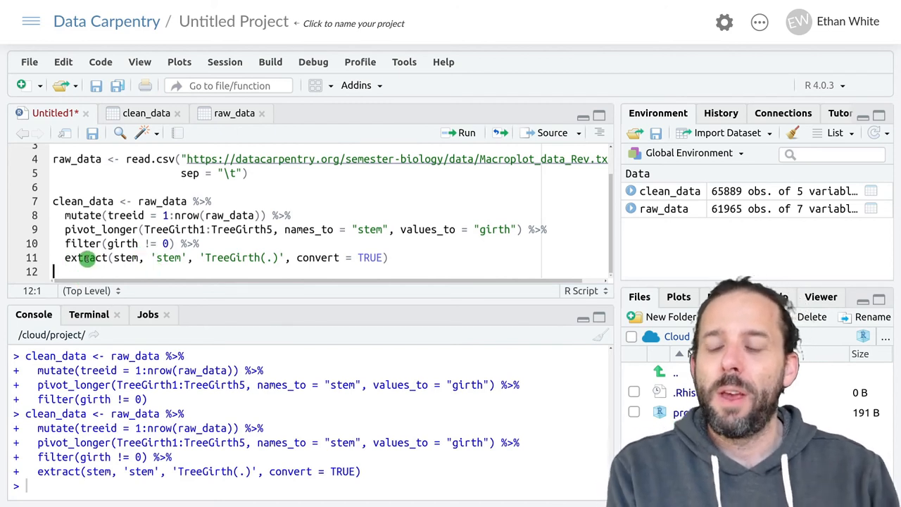
{"action": "mouse_move", "coordinate": [133, 265]}
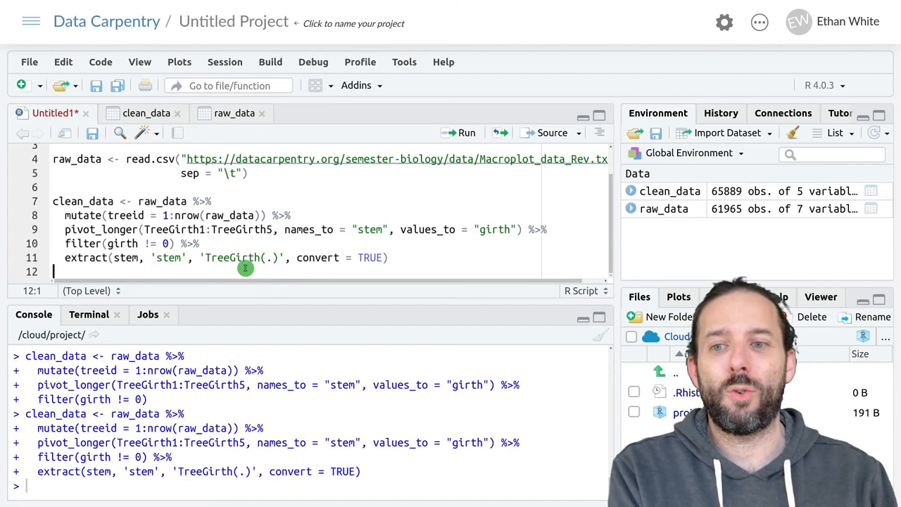
{"action": "mouse_move", "coordinate": [313, 268]}
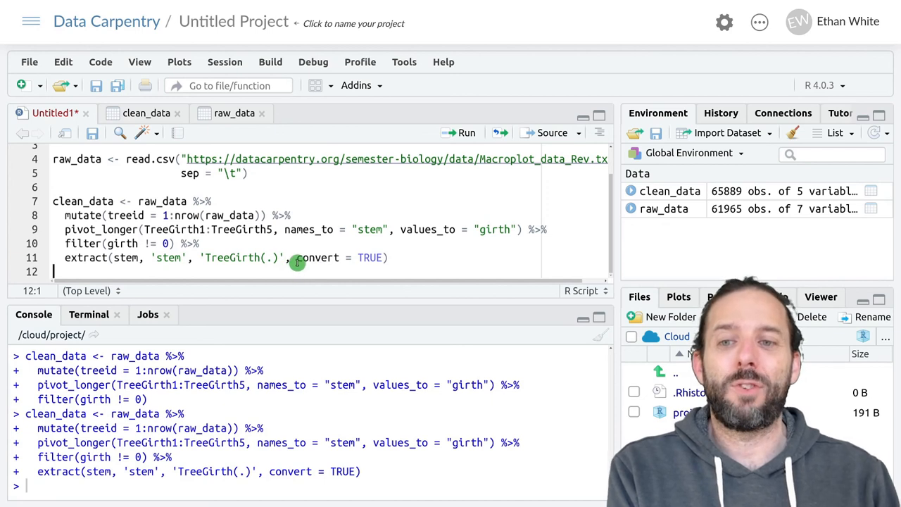
{"action": "mouse_move", "coordinate": [406, 260]}
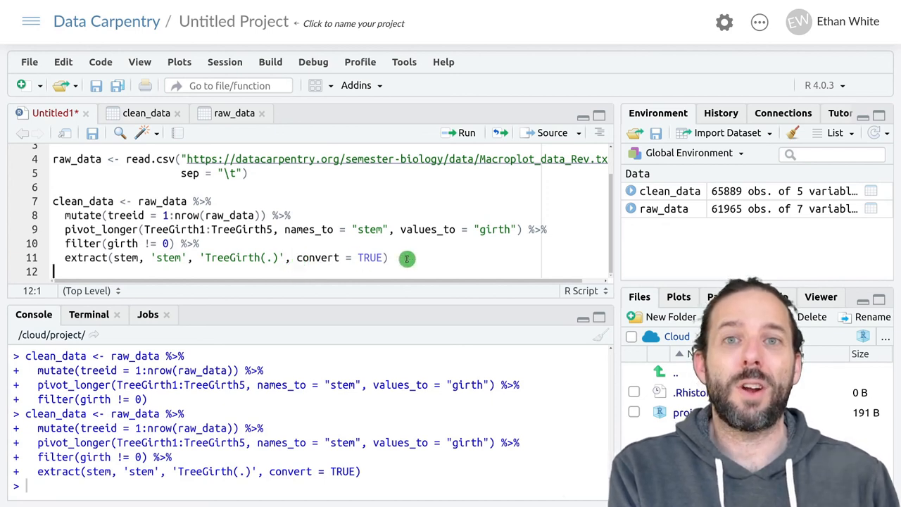